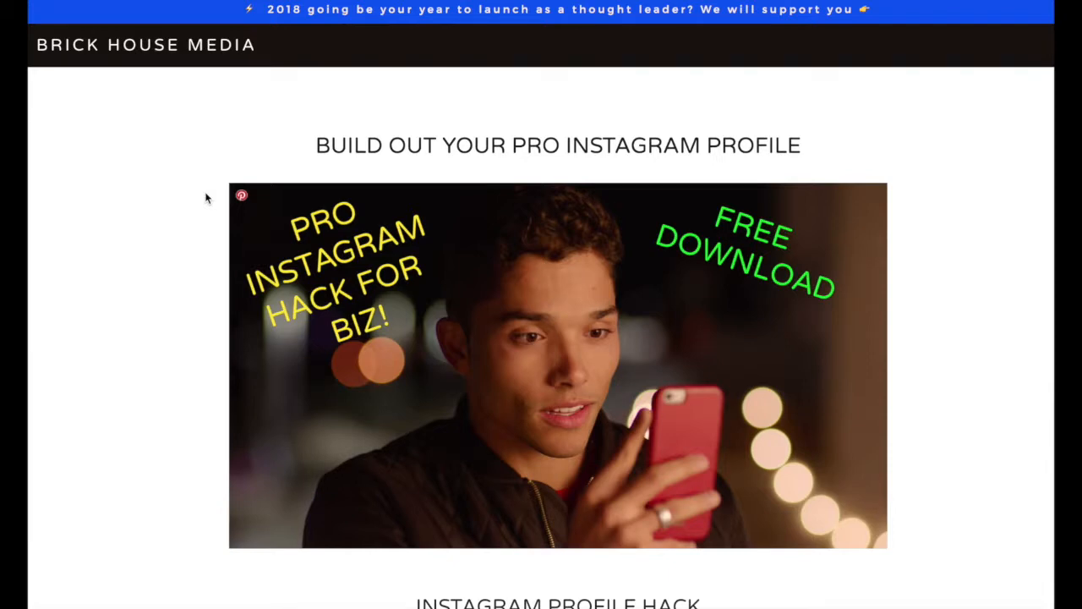
- Reach the Instagram Profile Hack section and start the free Pro Instagram Hack download
scroll(down, 3)
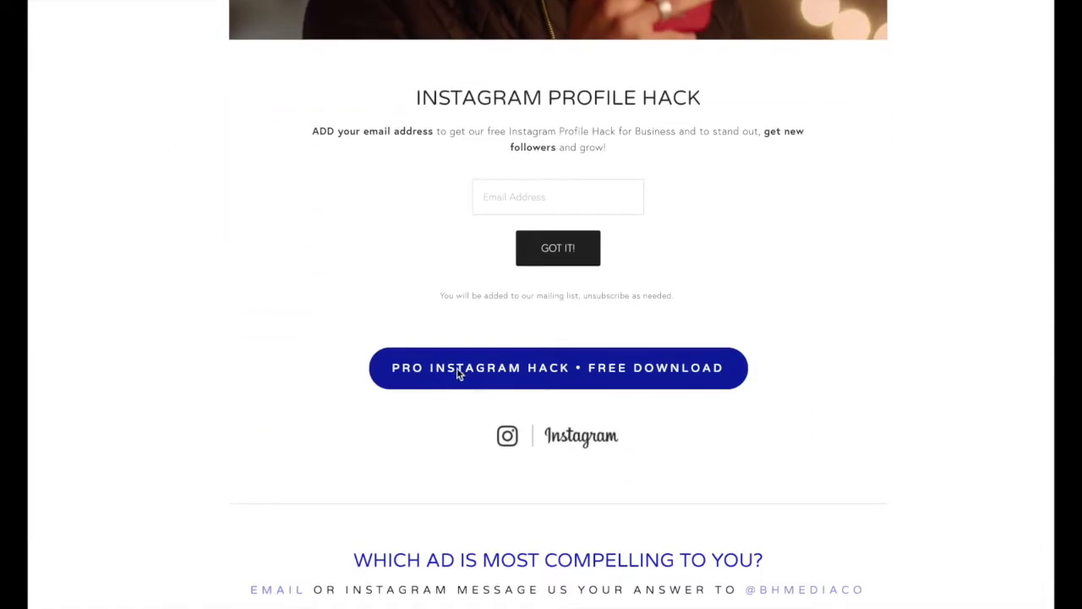
click(558, 368)
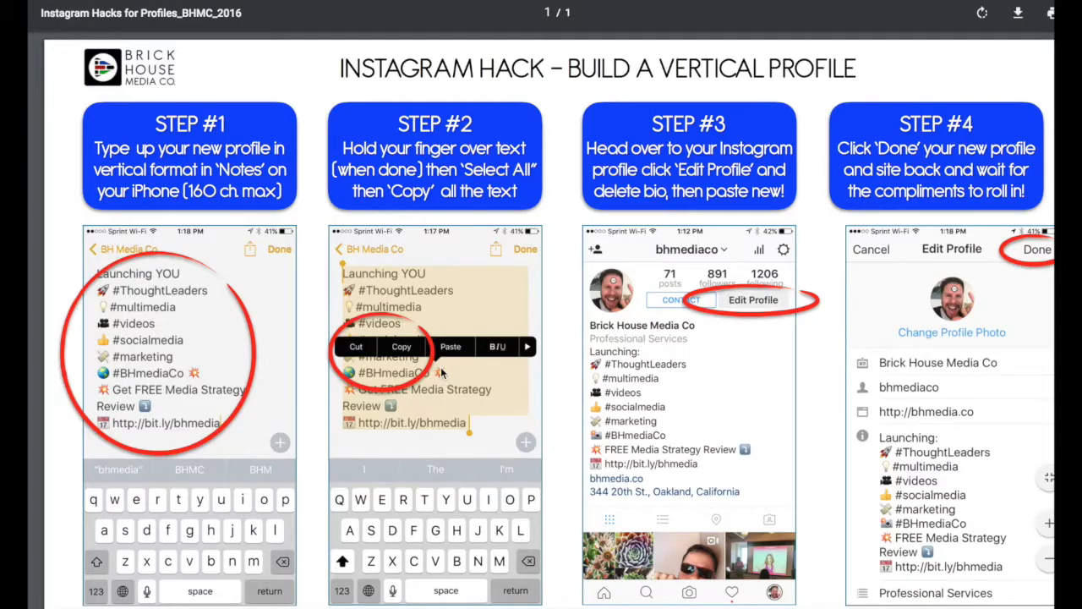
mouse_move(1018, 13)
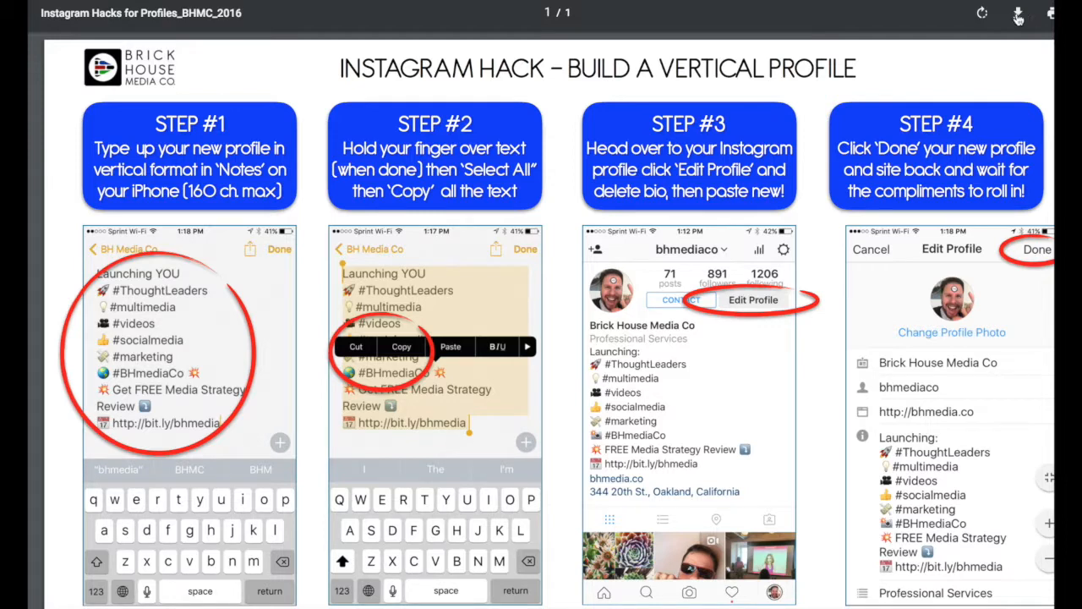
mouse_move(1015, 24)
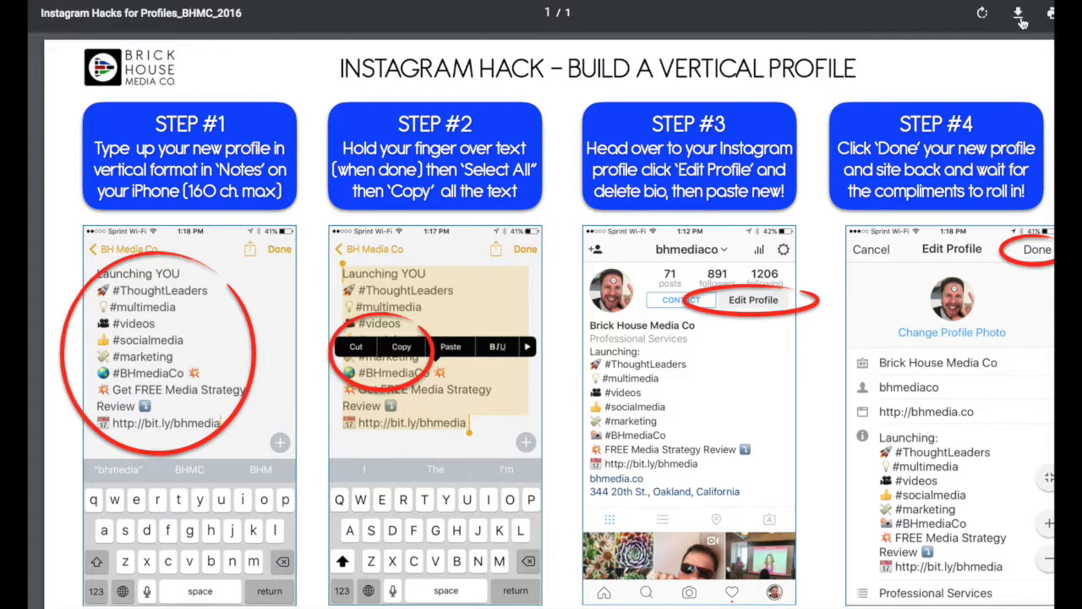
mouse_move(1018, 14)
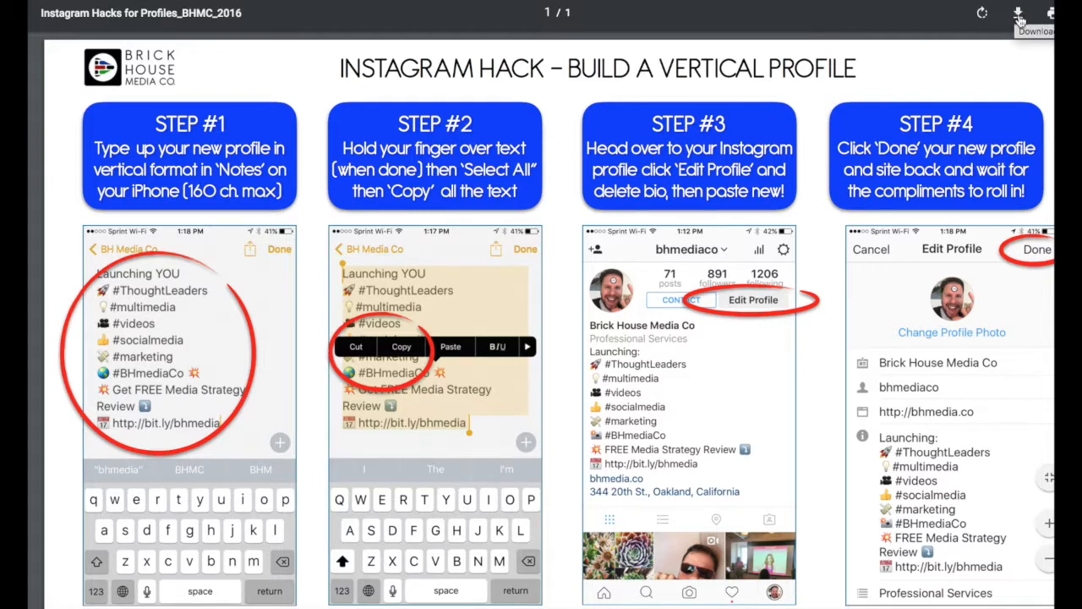
mouse_move(1018, 13)
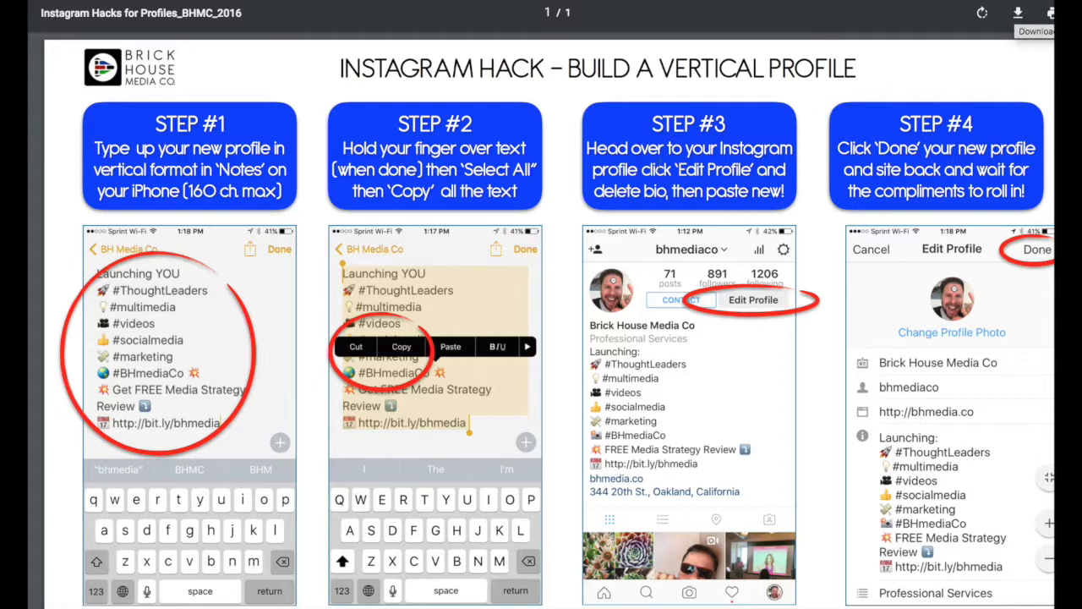
- Print the Instagram Hack PDF with destination 'Save as PDF', reaching the file-save dialog
right_click(561, 125)
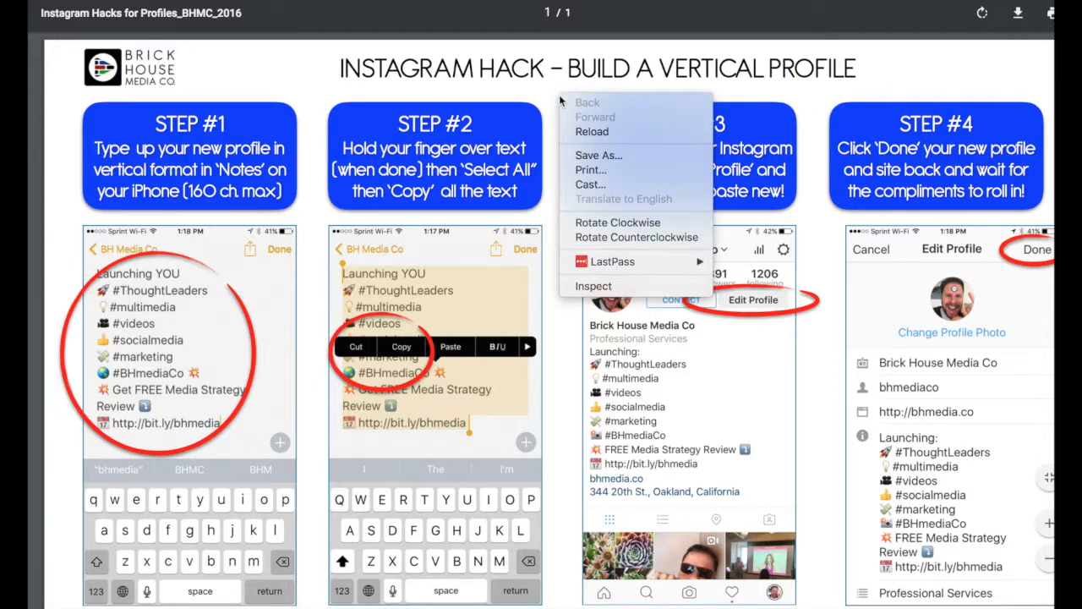
mouse_move(590, 169)
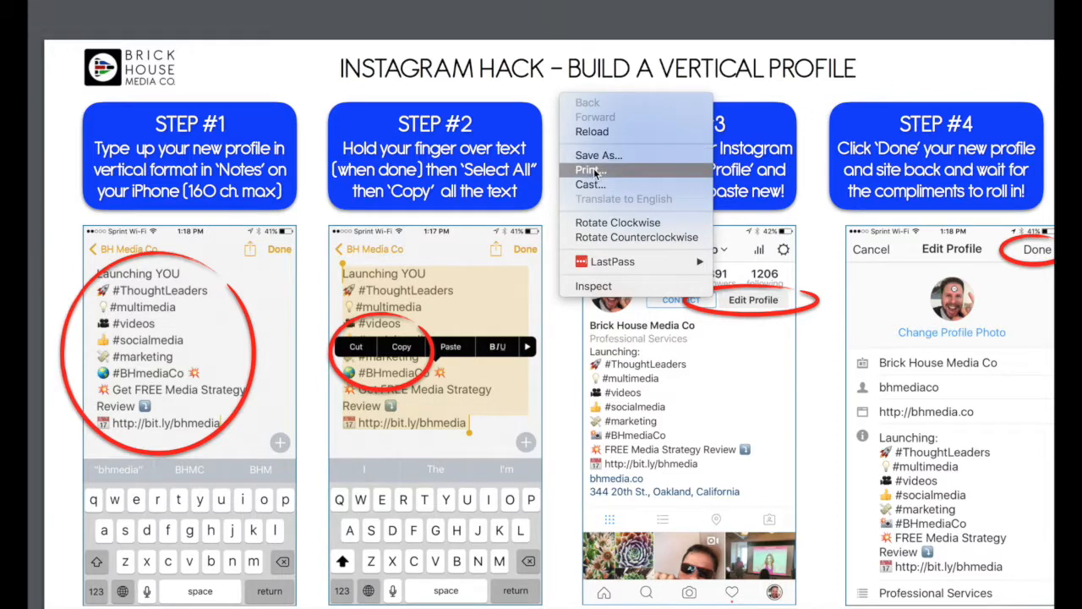
click(586, 169)
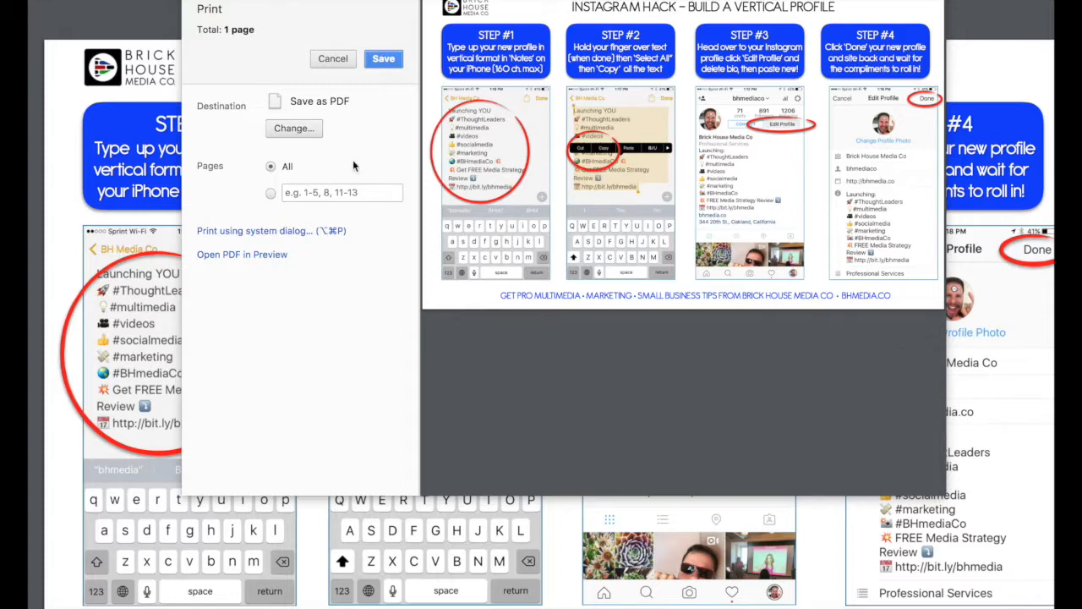
mouse_move(246, 254)
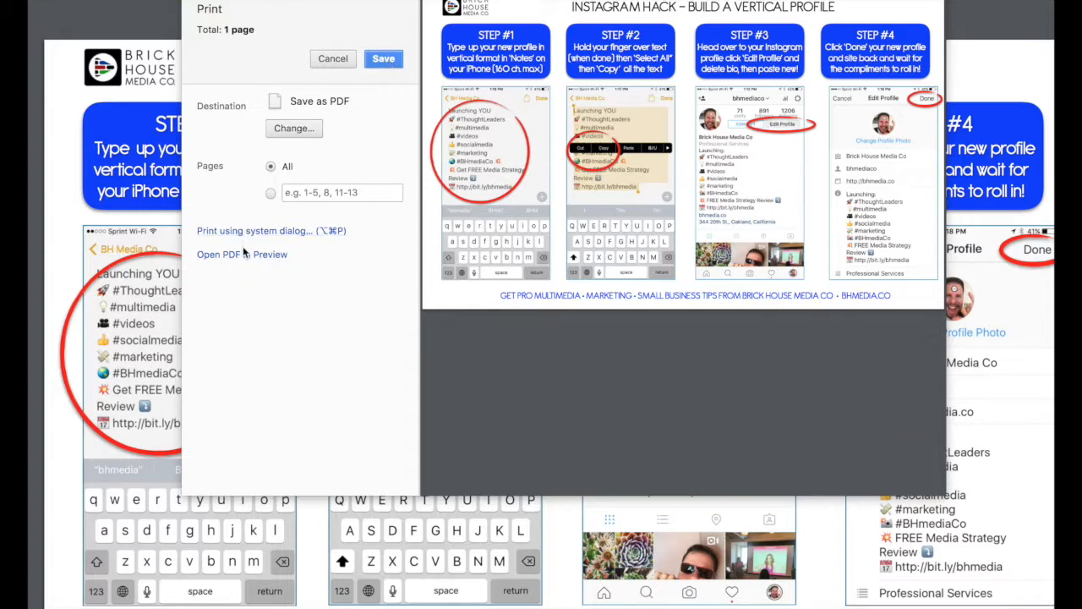
click(382, 57)
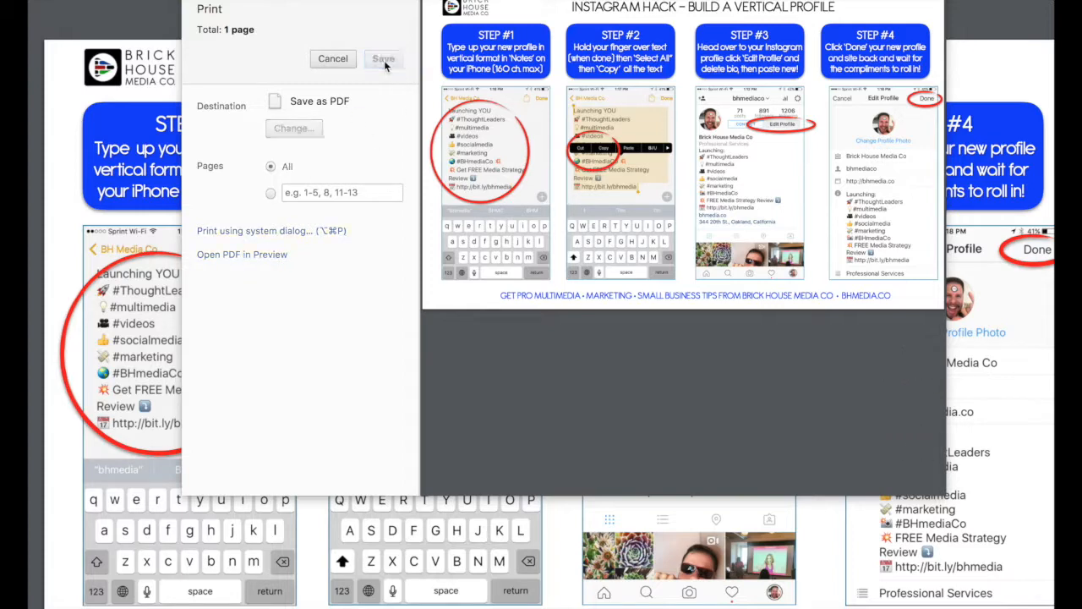
click(380, 58)
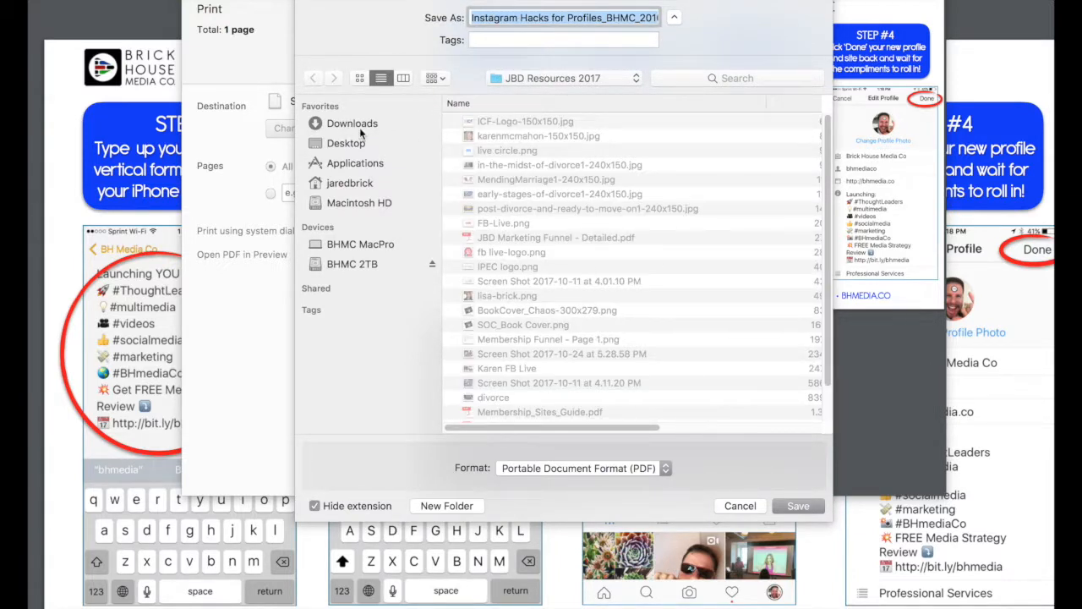
- Browse the home and documents folders, then settle on Downloads as the save location
click(351, 122)
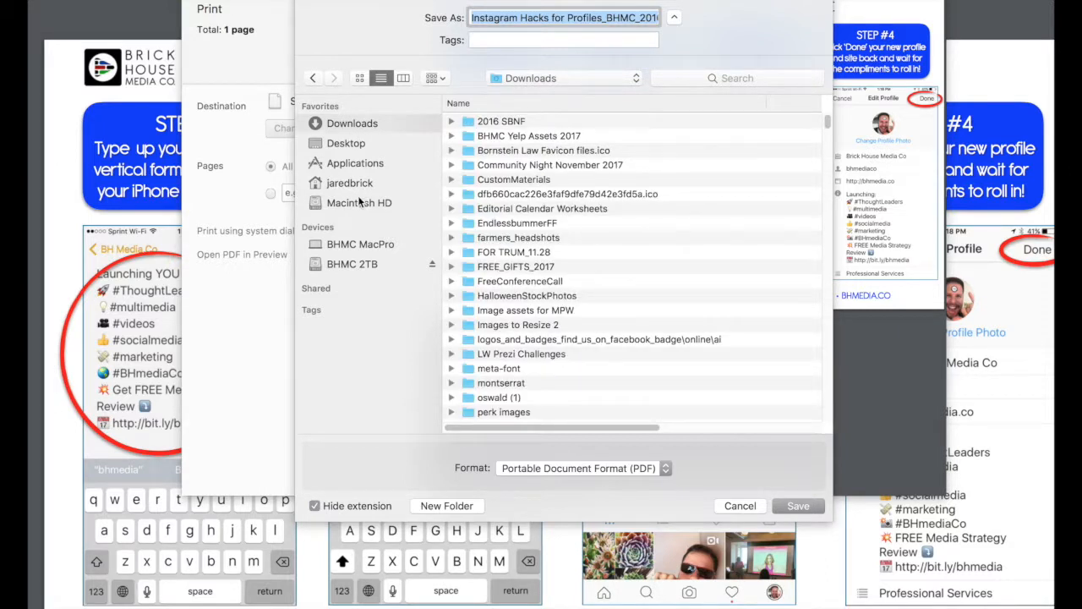
click(347, 183)
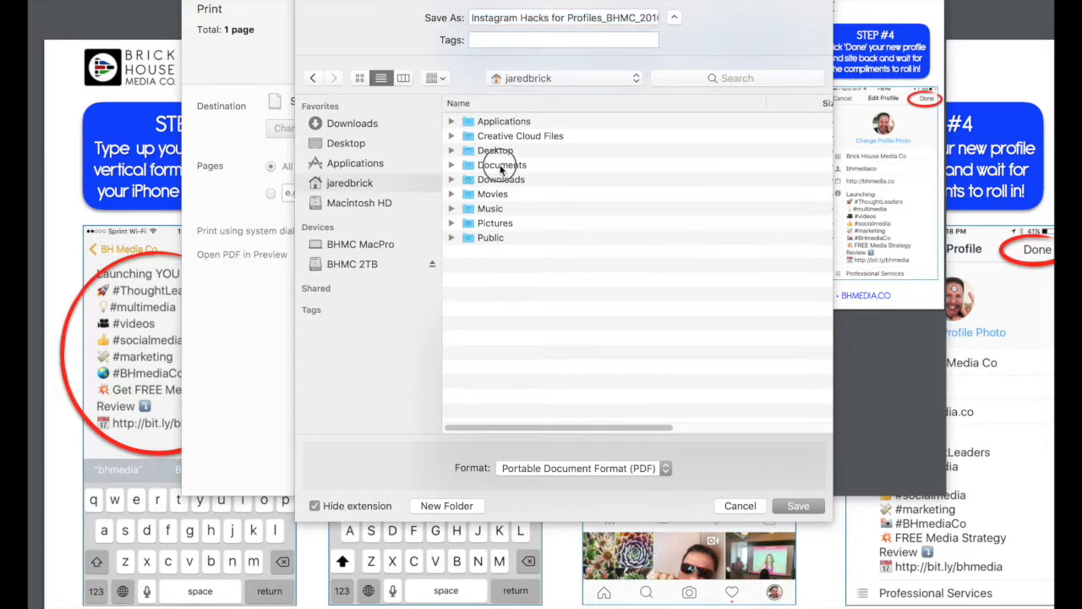
double_click(501, 164)
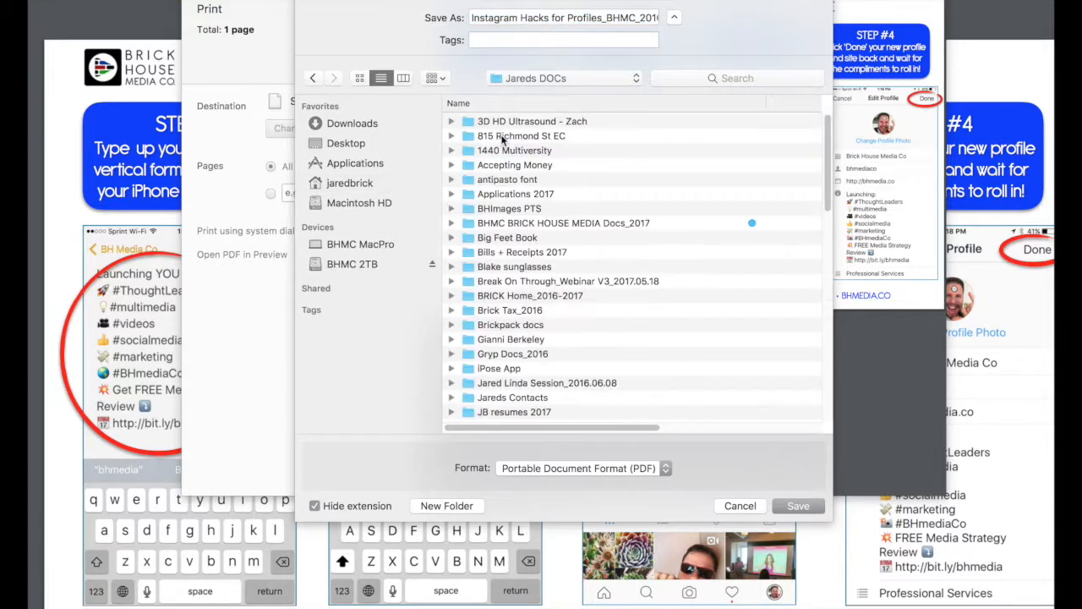
scroll(down, 3)
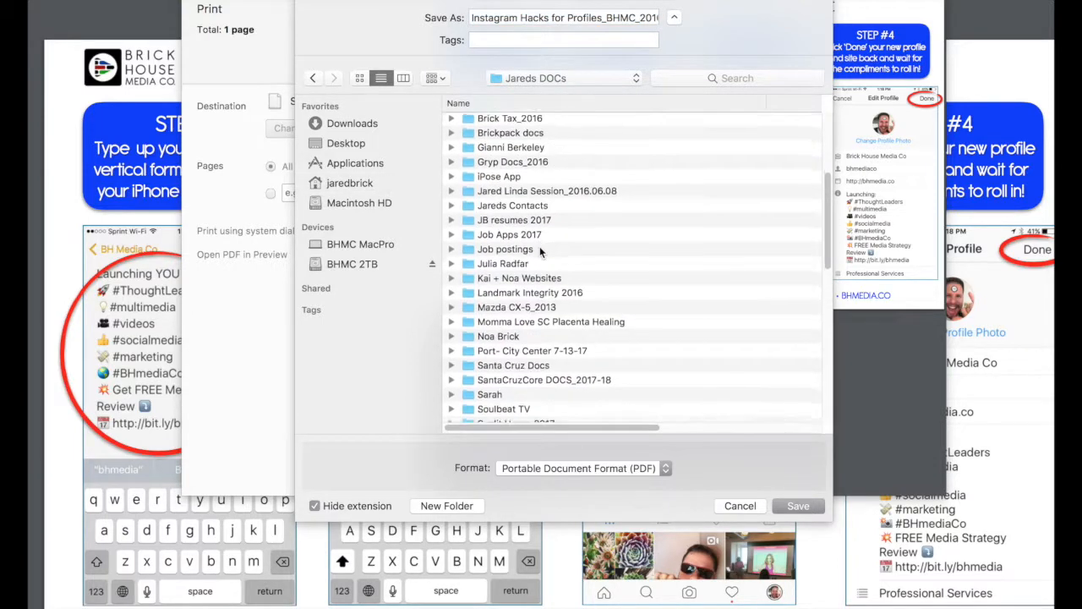
click(351, 123)
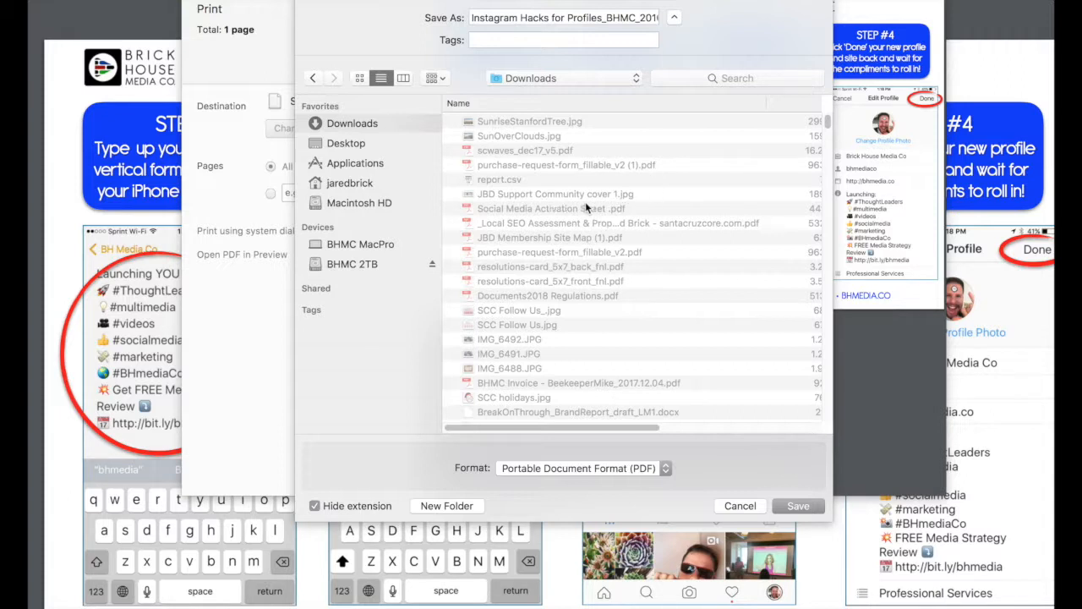
mouse_move(785, 494)
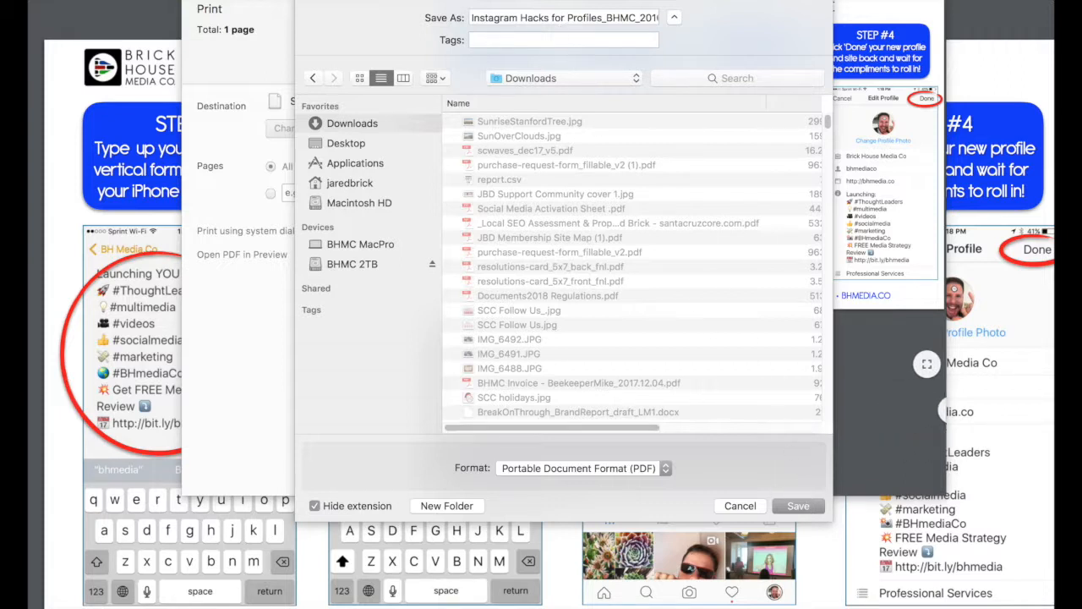
click(572, 16)
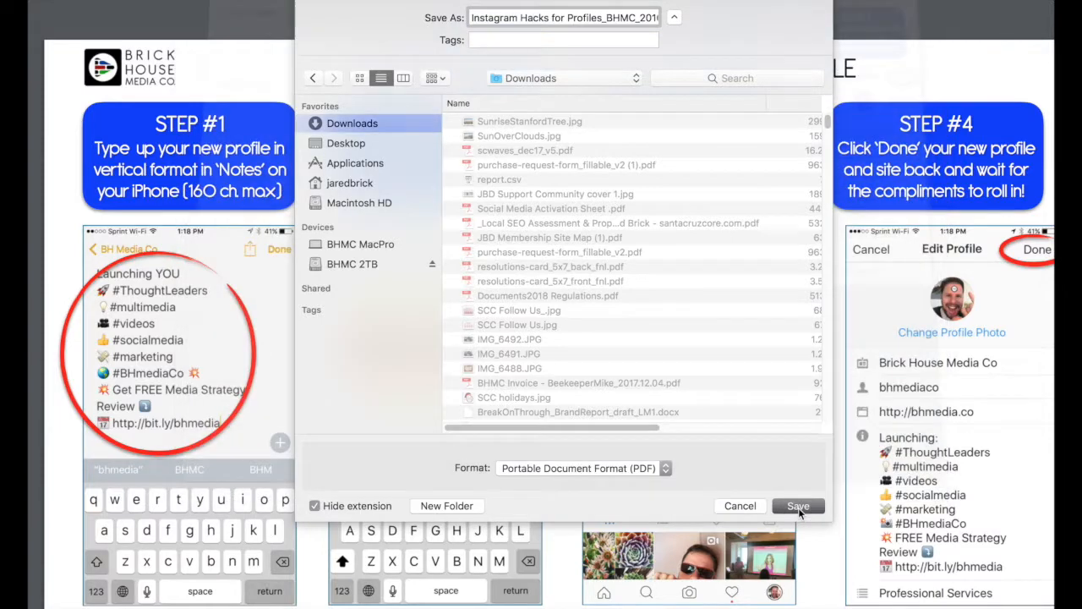
- Save the PDF to Downloads, then download it again from the PDF toolbar to the Desktop
click(798, 505)
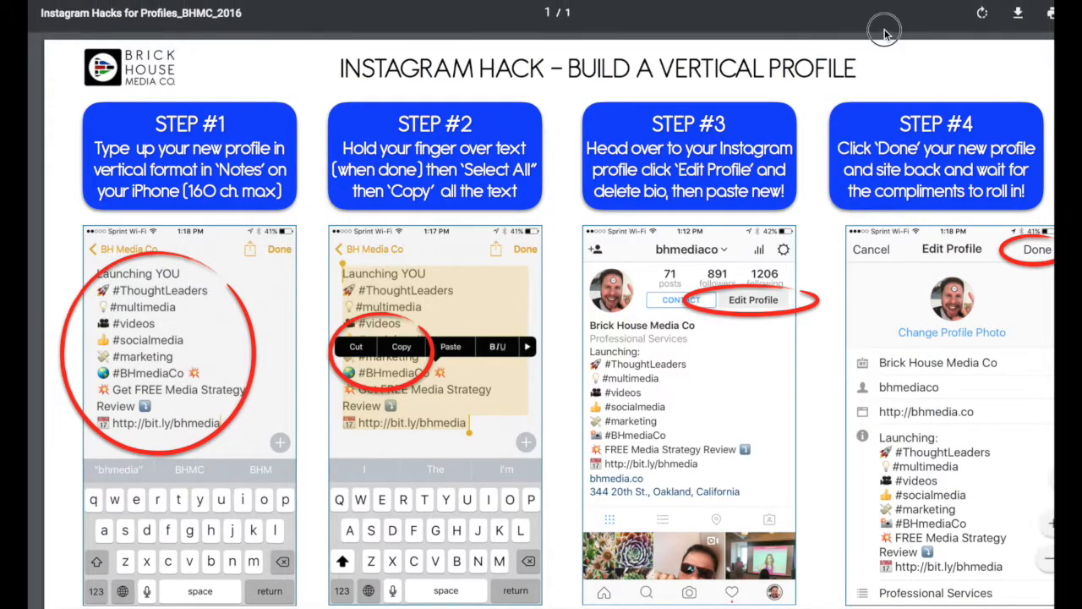
mouse_move(1020, 14)
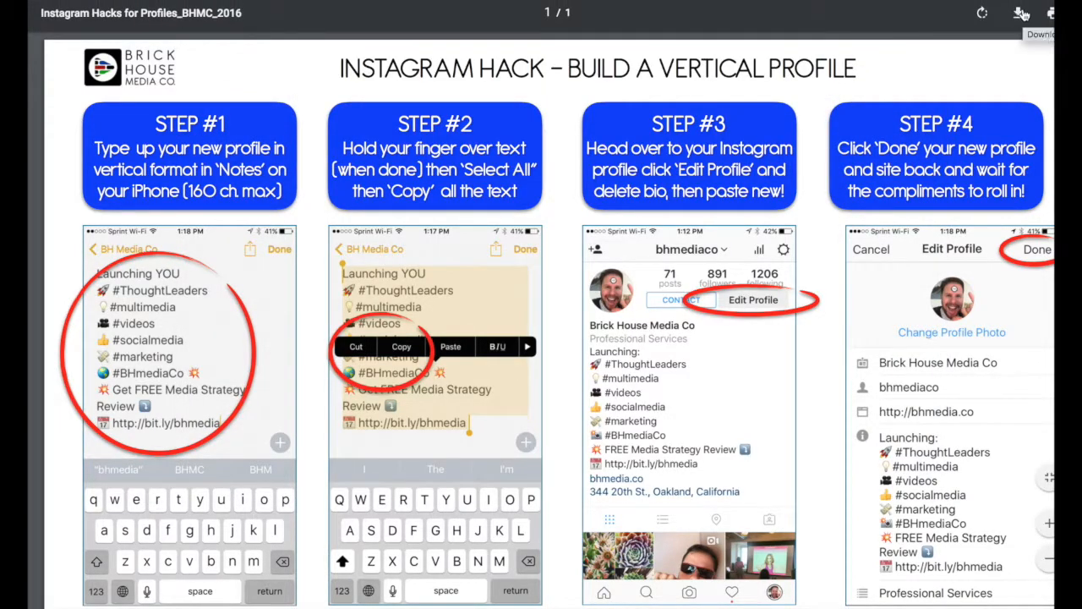
click(1017, 14)
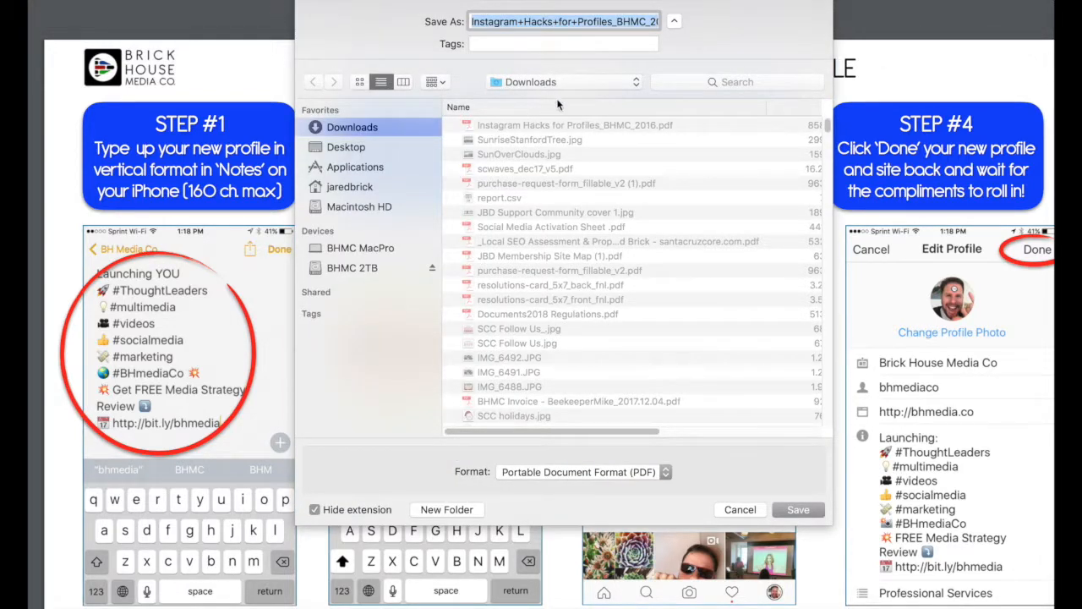
click(345, 146)
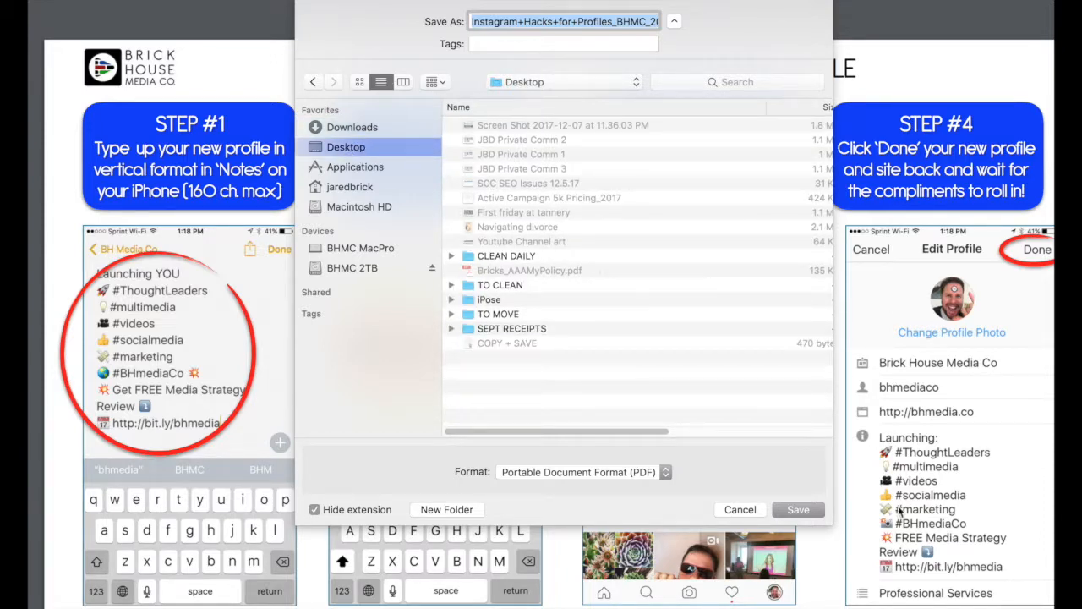
click(799, 509)
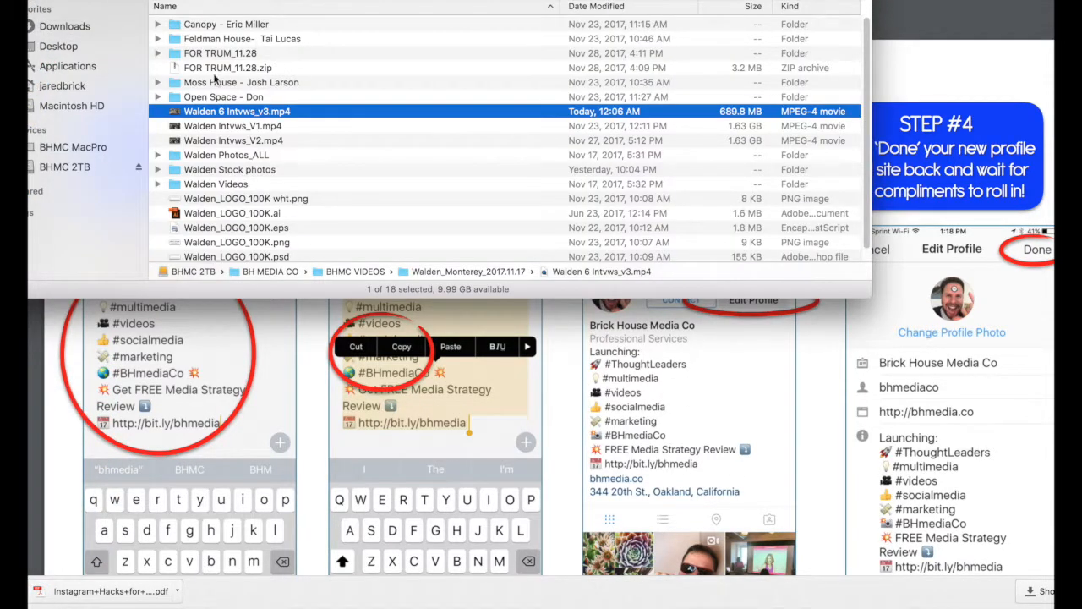
- Show Downloads with Instagram Hacks for Profiles_BHMC_2016.pdf listed, then reveal all open windows with F3
click(64, 27)
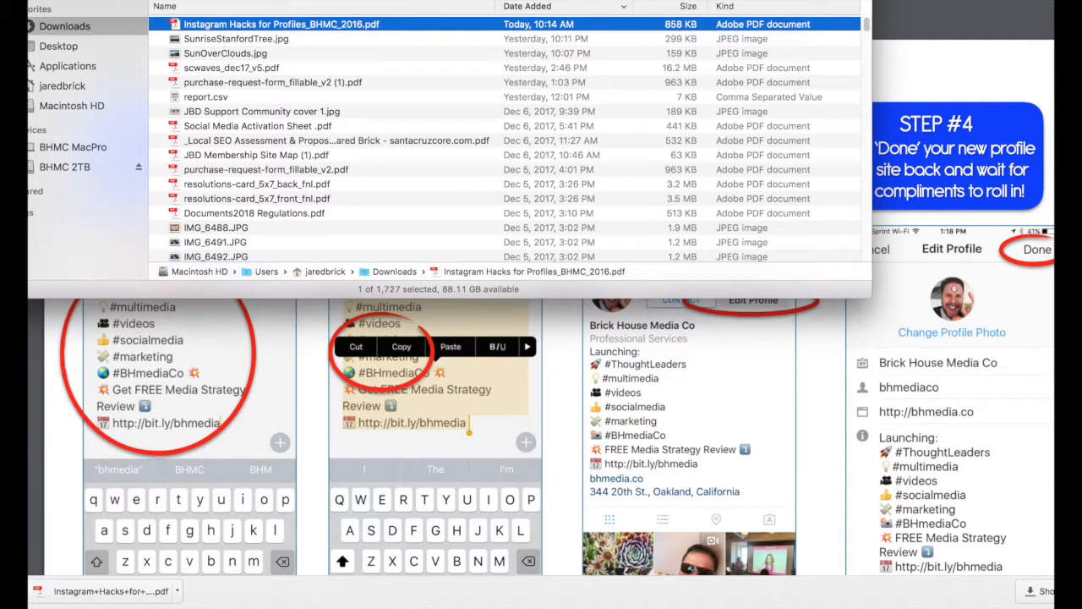
mouse_move(646, 350)
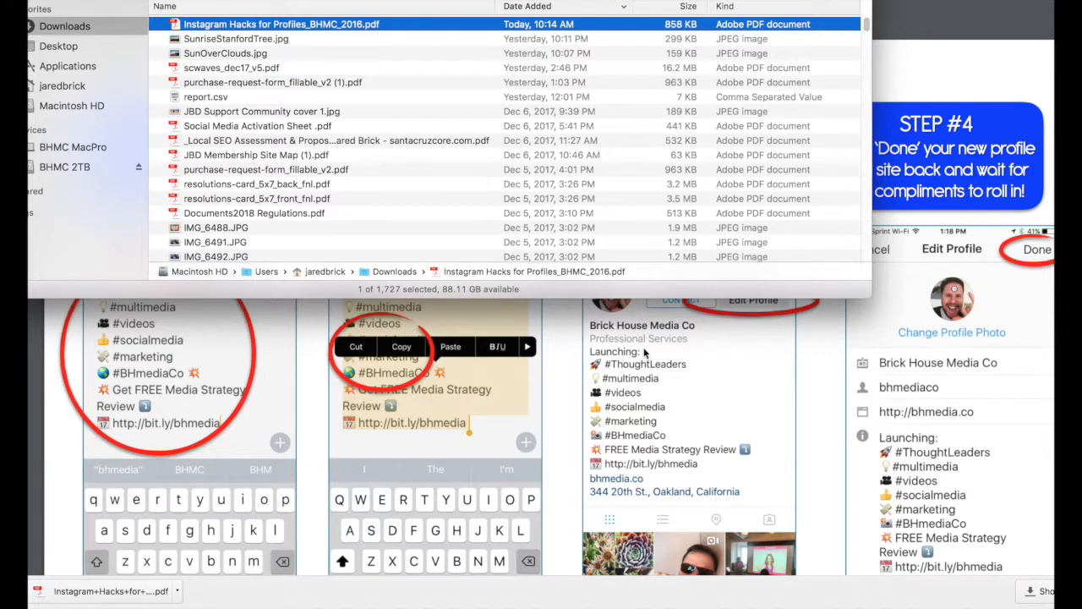
key(F3)
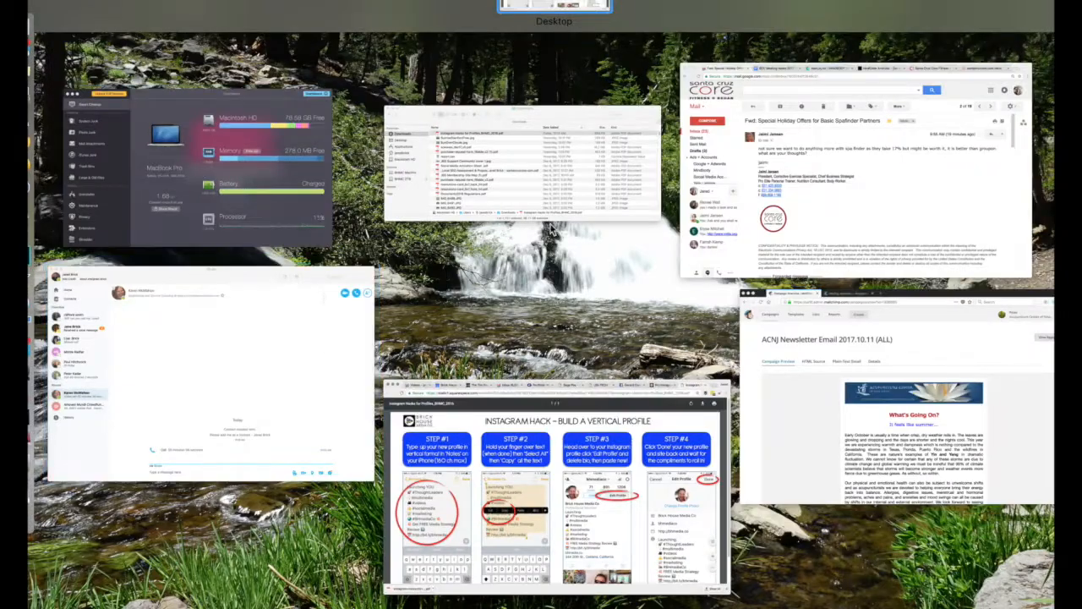